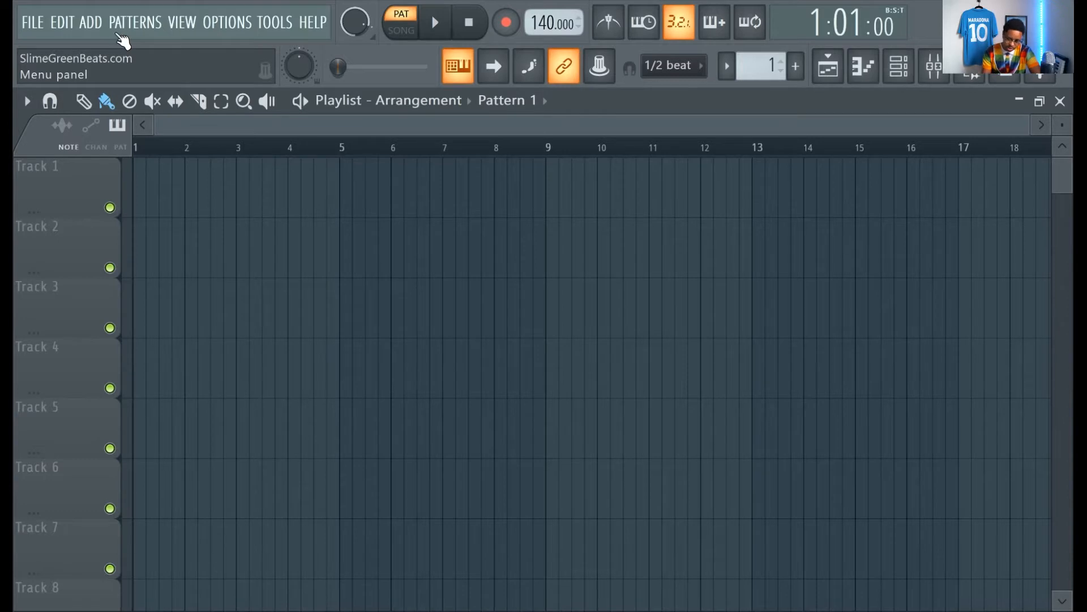
mouse_move(482, 312)
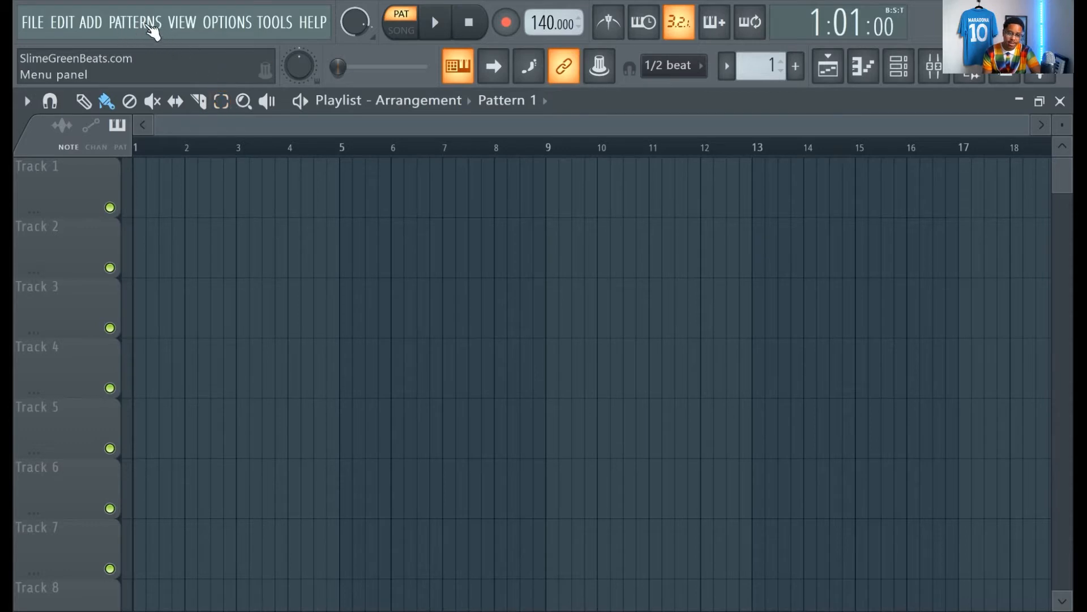
Show the Options menu with system, project and MIDI settings
left_click(226, 21)
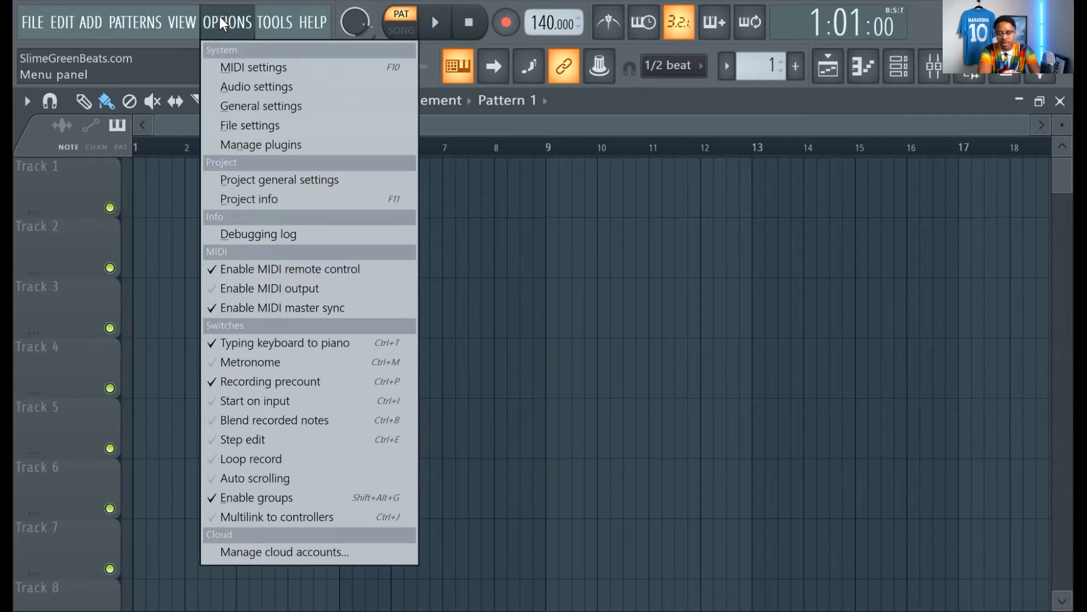
Dismiss Options, browse Patterns and Add, and choose More plugins to list all 52 generators
left_click(229, 23)
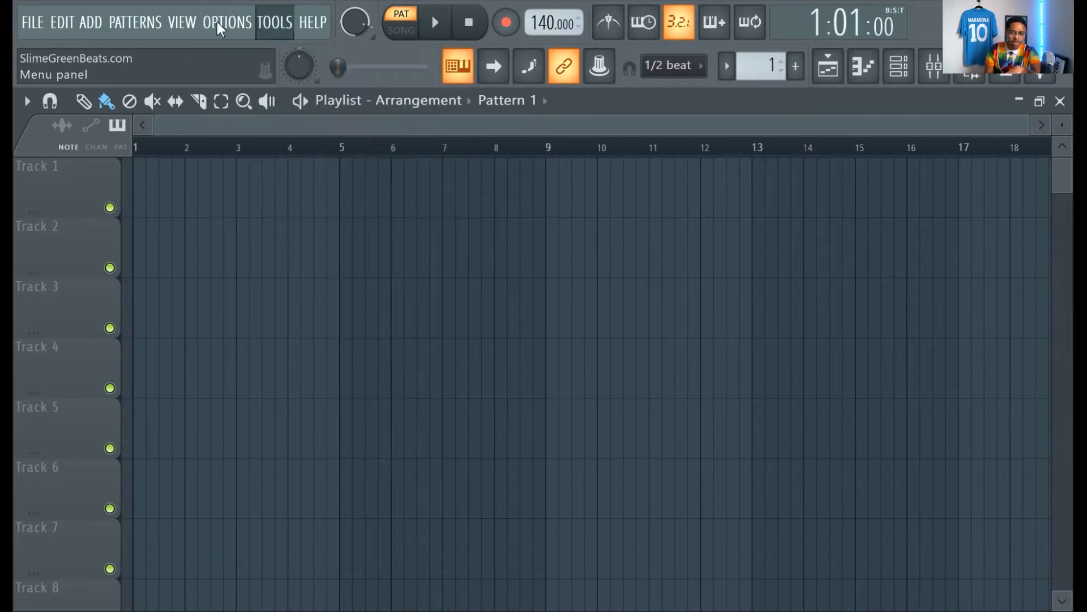
left_click(133, 22)
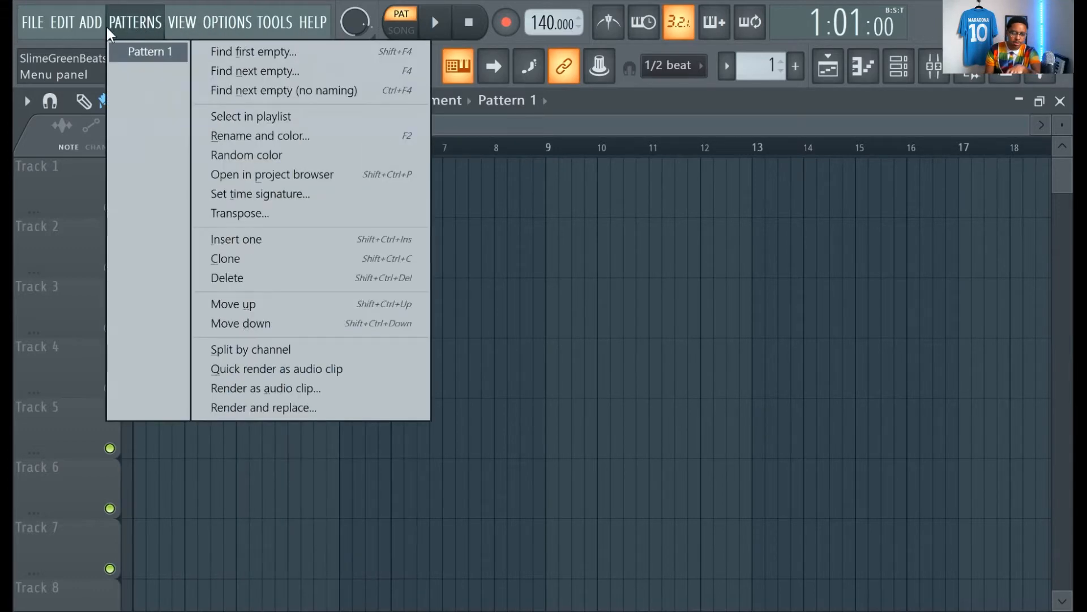
left_click(93, 23)
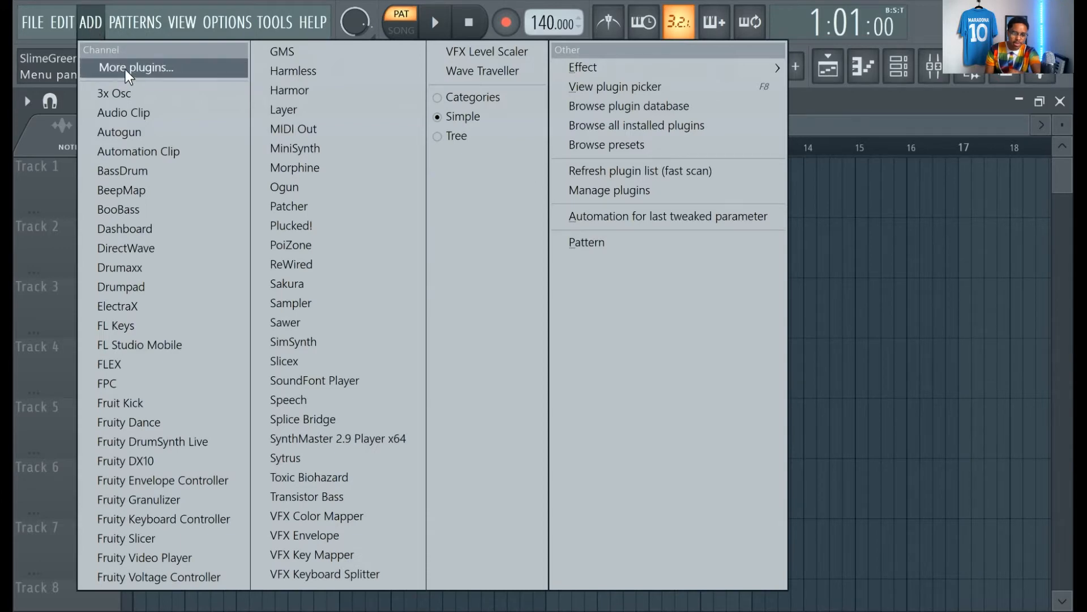
left_click(134, 66)
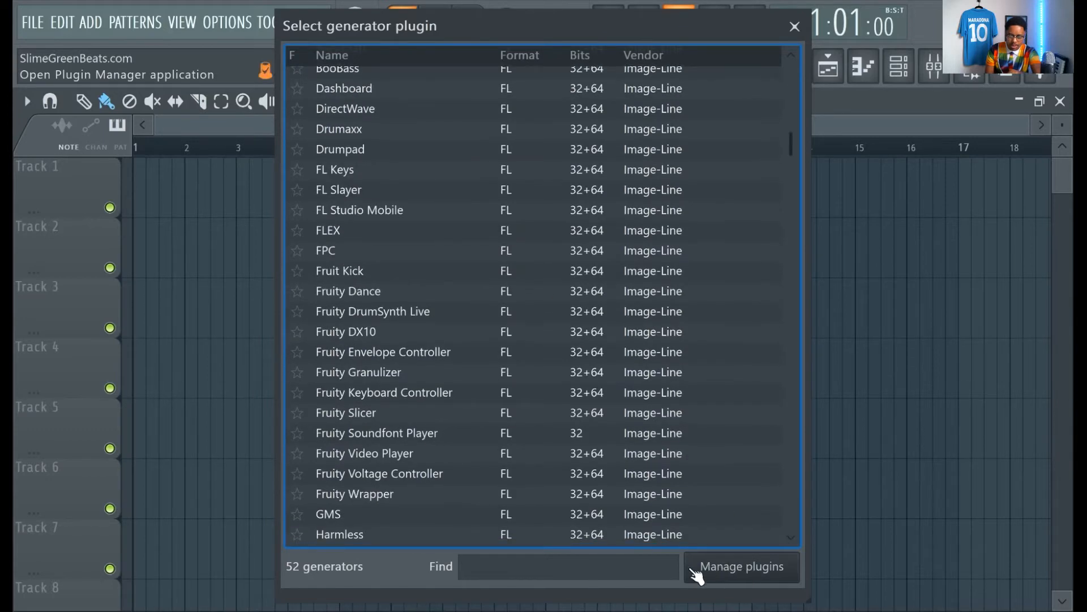
Review the bottom of the generator list and launch the Plugin Manager via Manage plugins
scroll("down", 3)
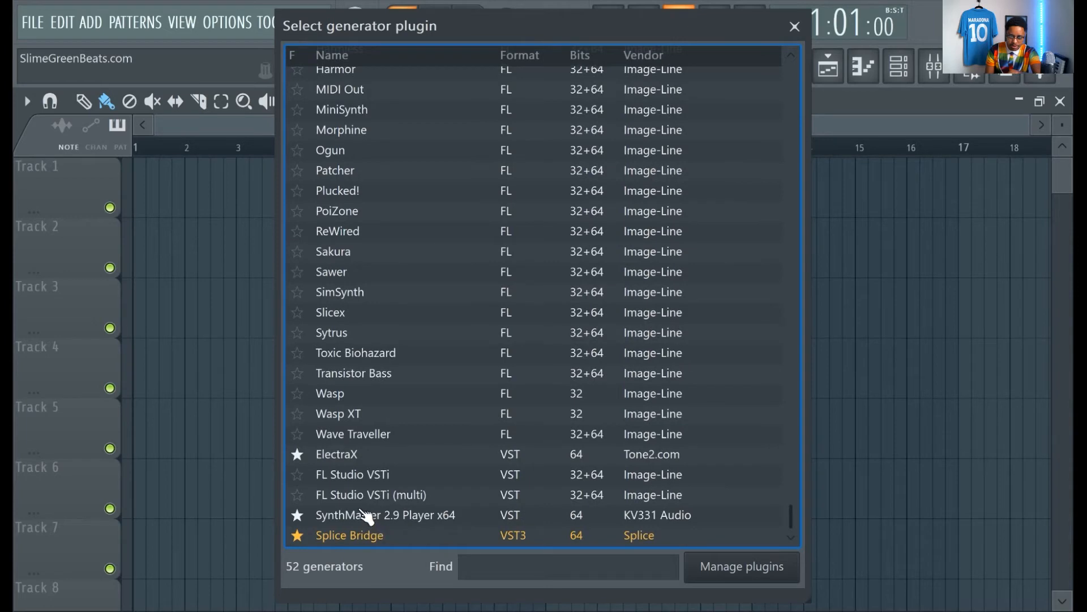
mouse_move(380, 526)
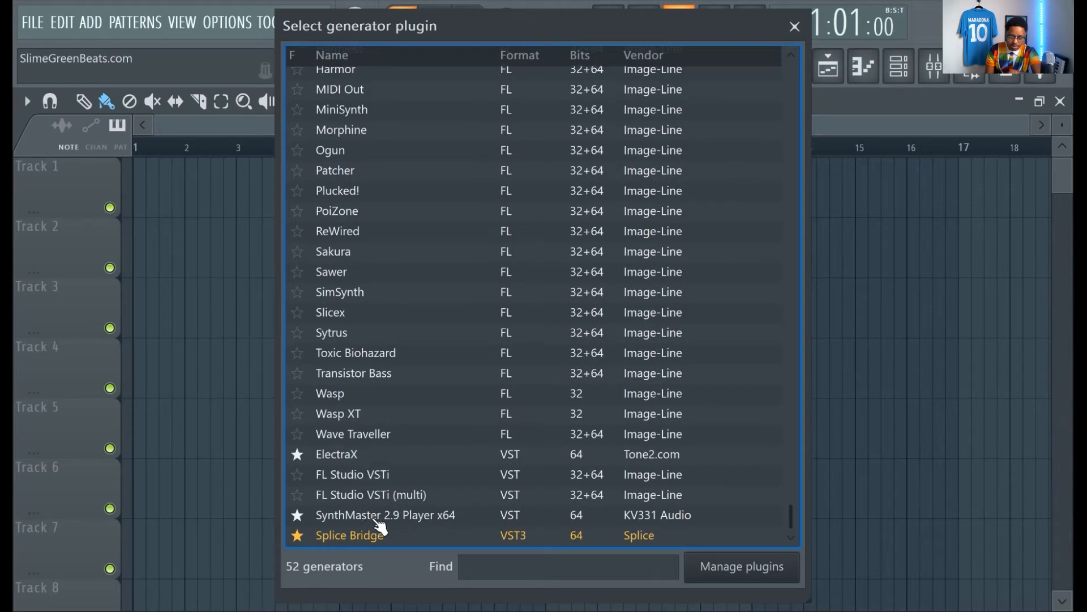
left_click(741, 566)
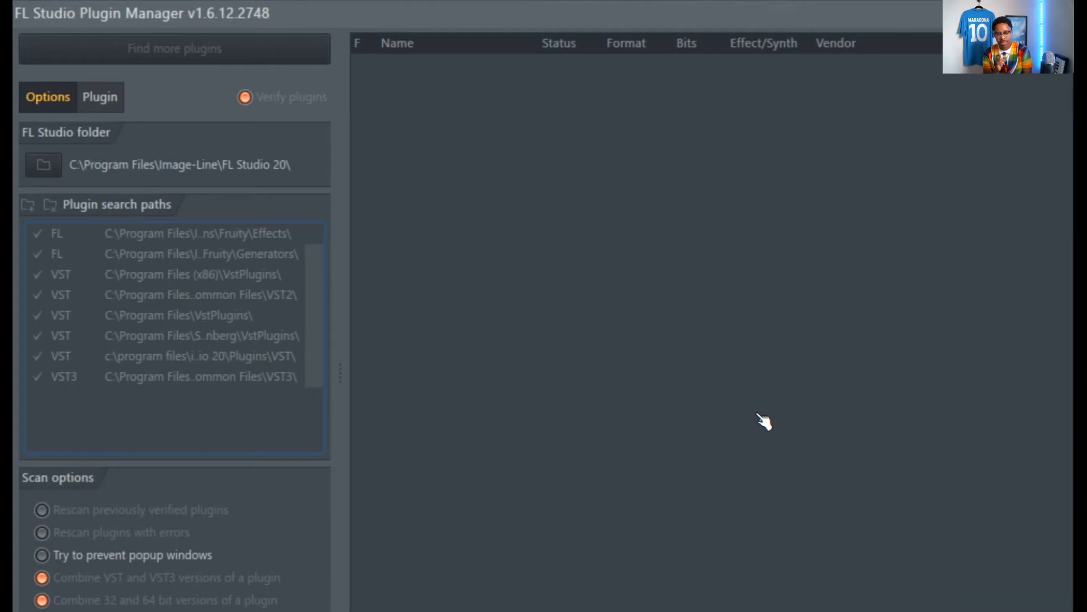
mouse_move(584, 499)
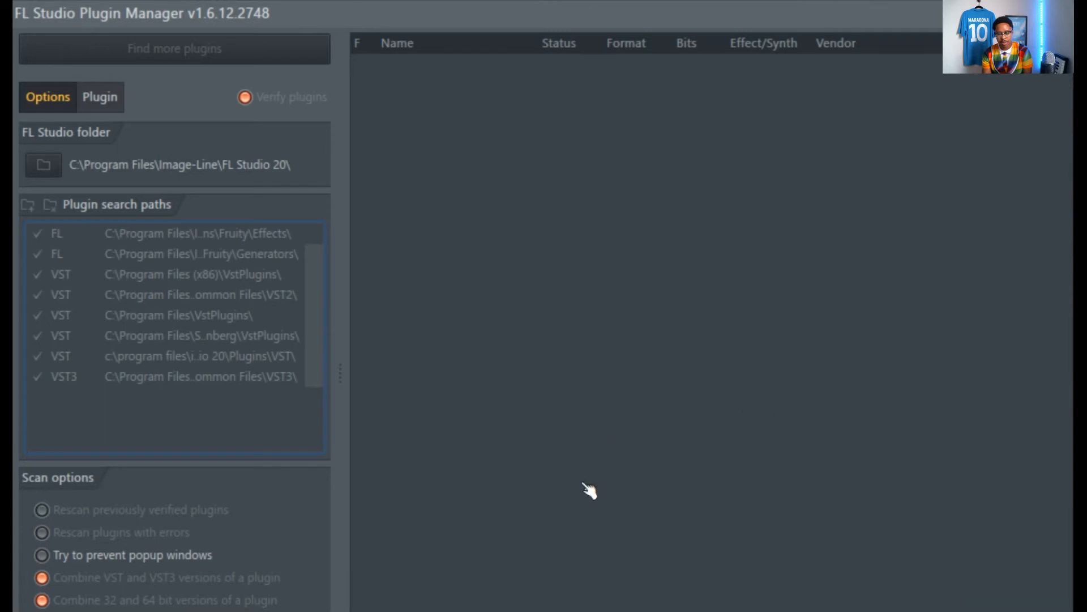
mouse_move(205, 324)
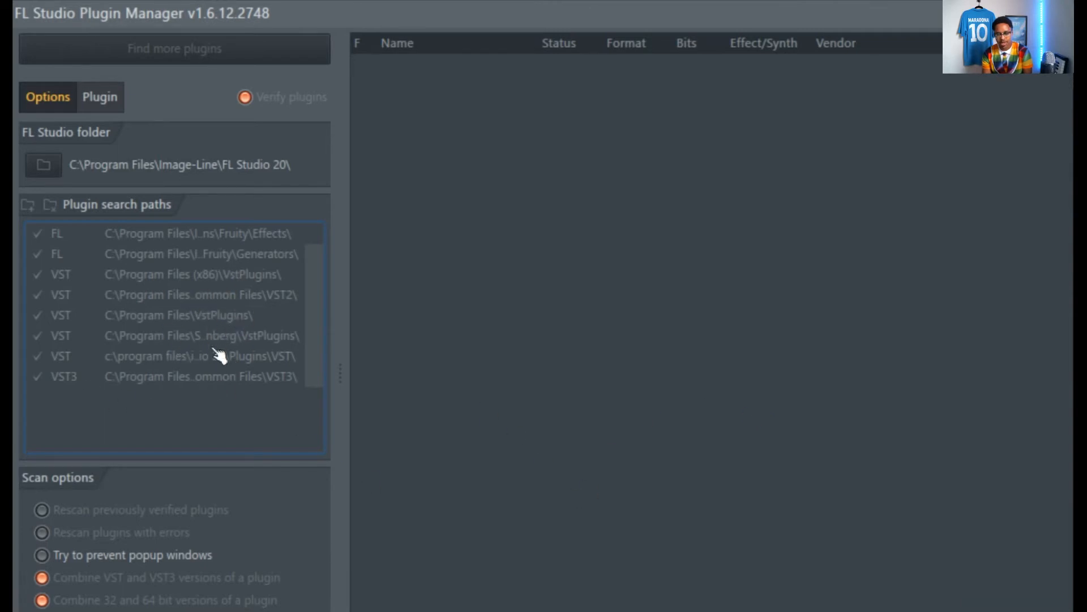
mouse_move(234, 350)
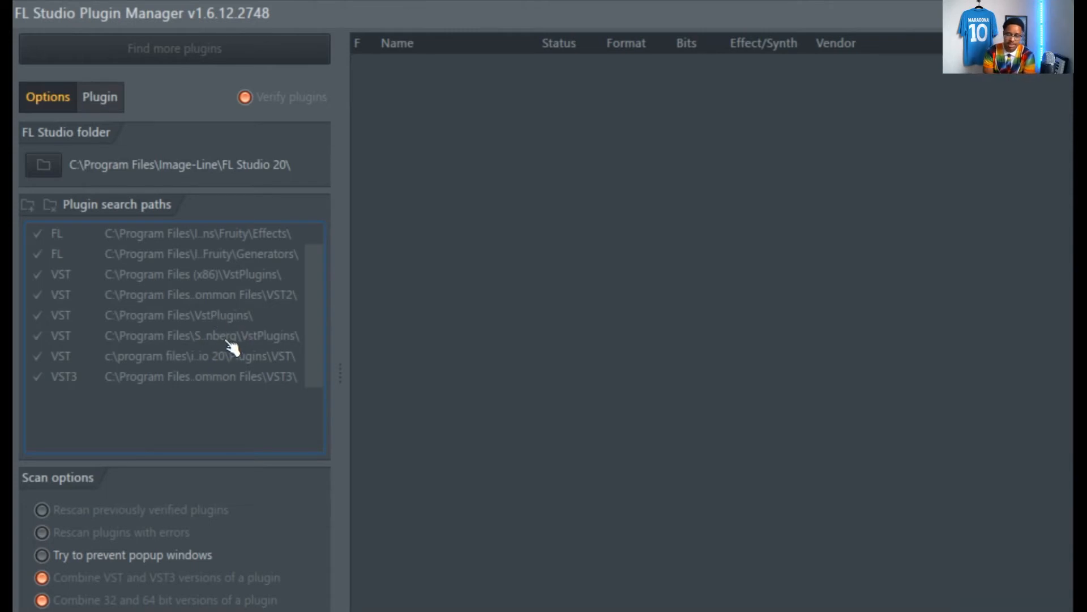
mouse_move(767, 477)
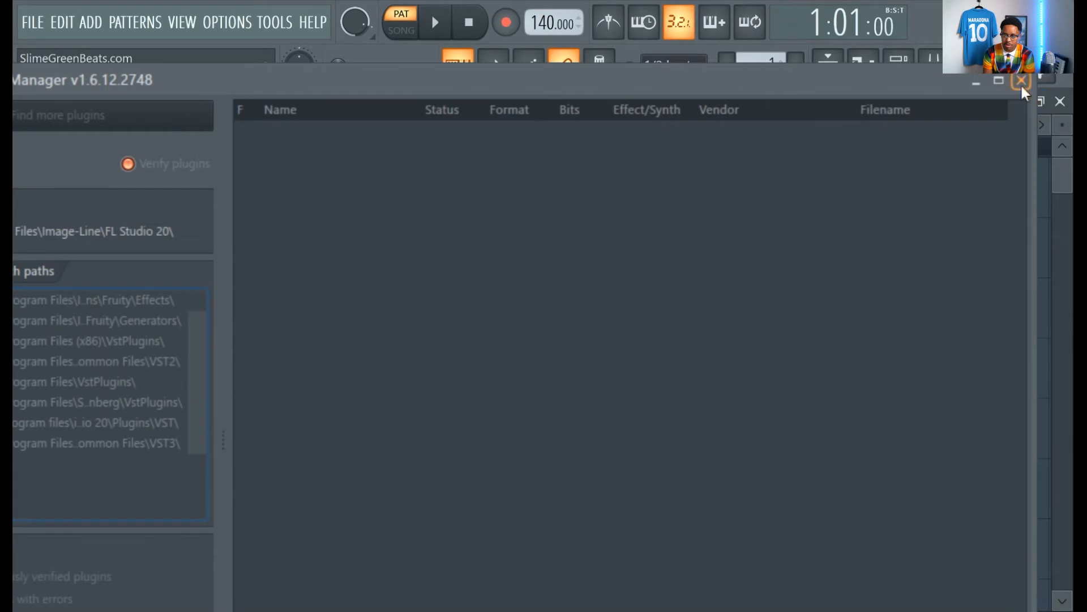
mouse_move(657, 396)
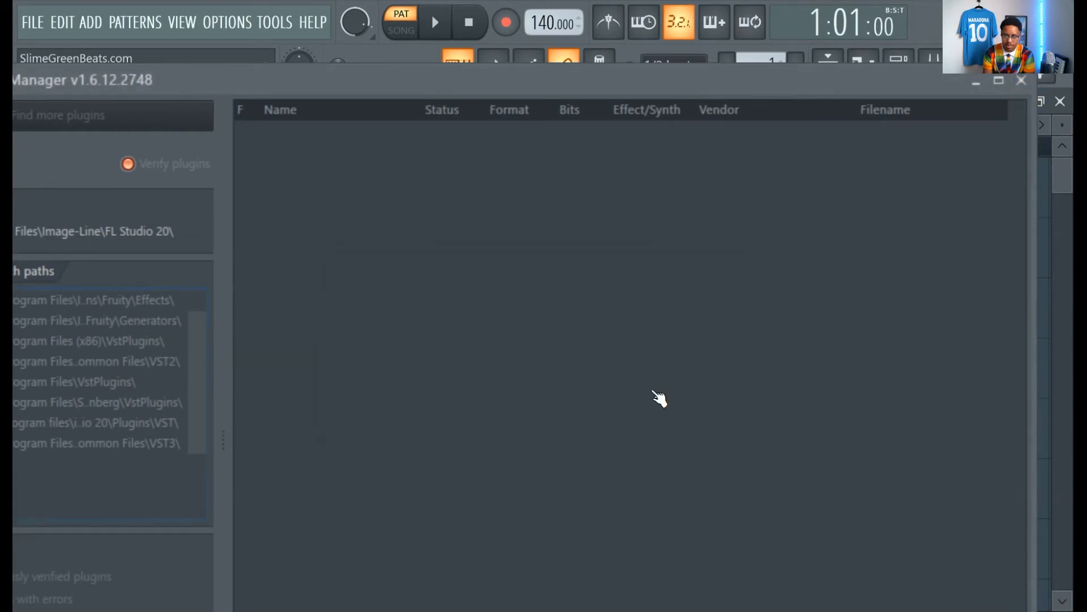
Close the Plugin Manager after reviewing the plugin search paths, returning to the Playlist
left_click(1019, 82)
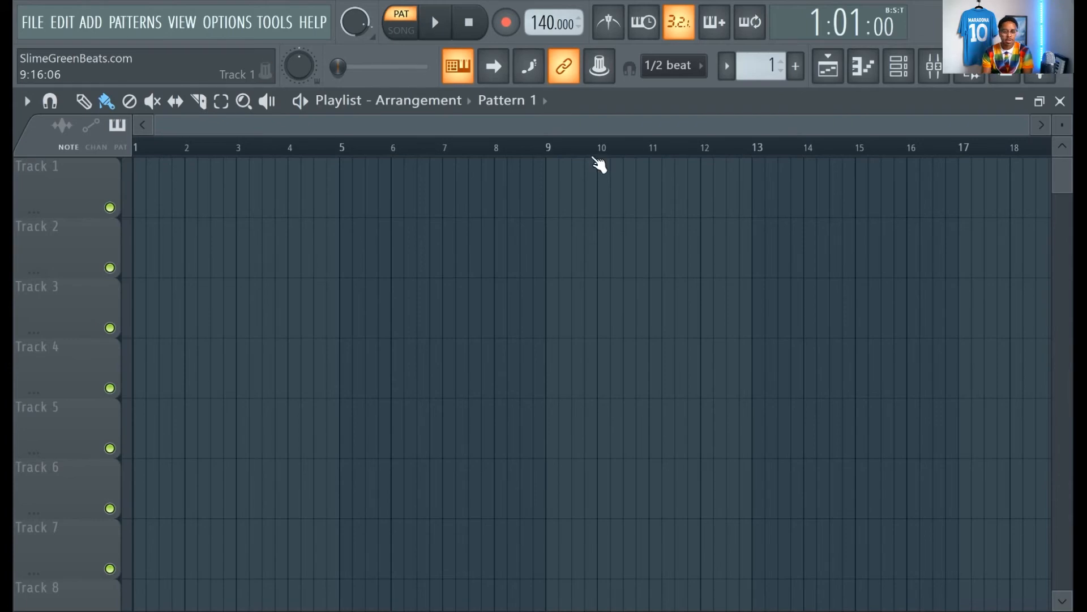
Reopen the generator list and scroll to the VST entries ElectraX, SynthMaster and Splice Bridge
left_click(134, 23)
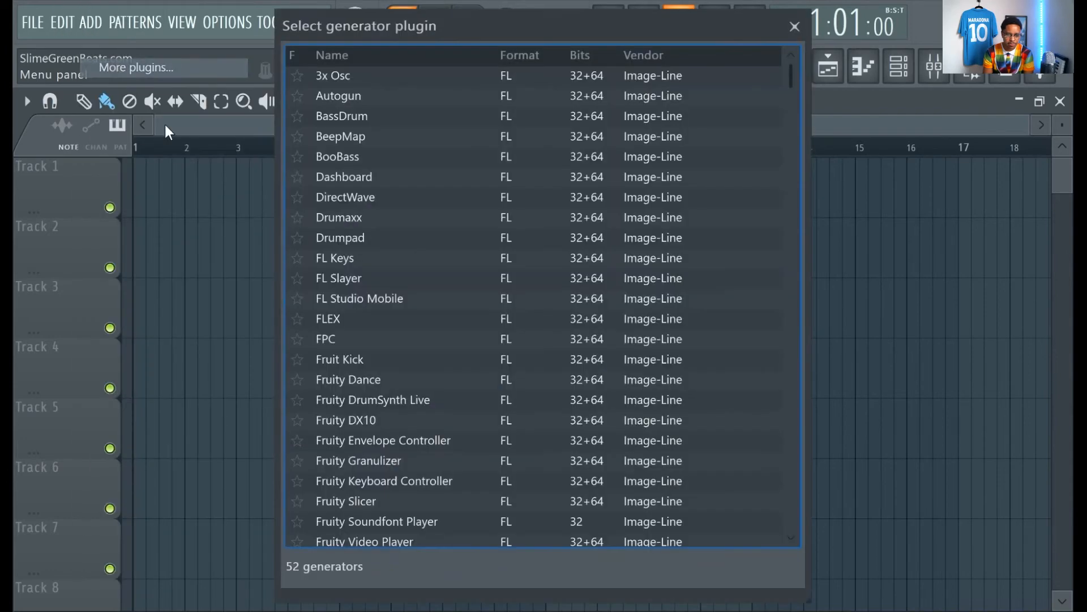
scroll("down", 3)
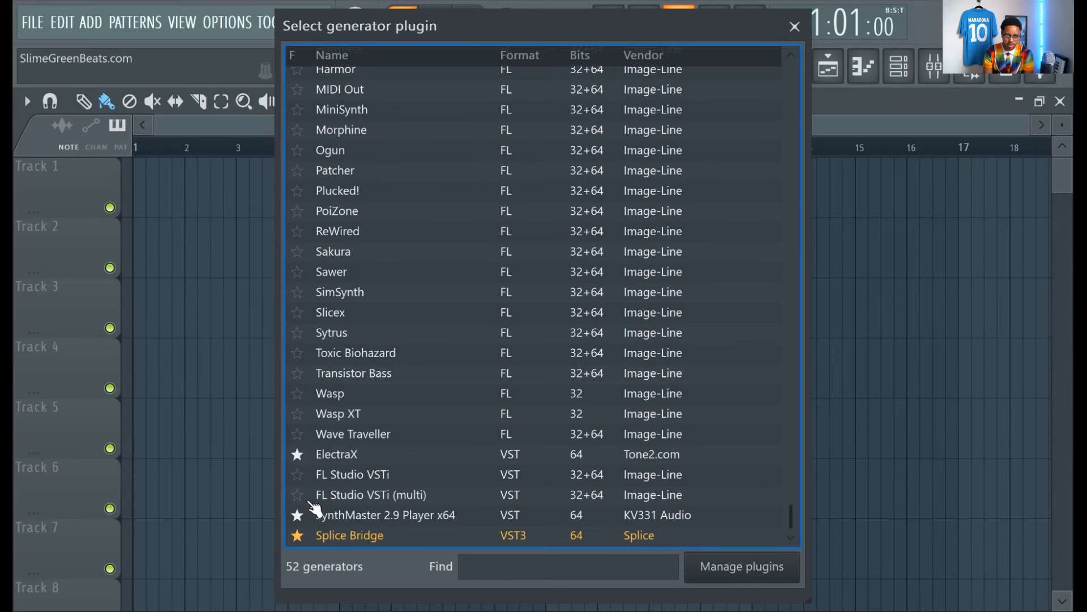
mouse_move(148, 71)
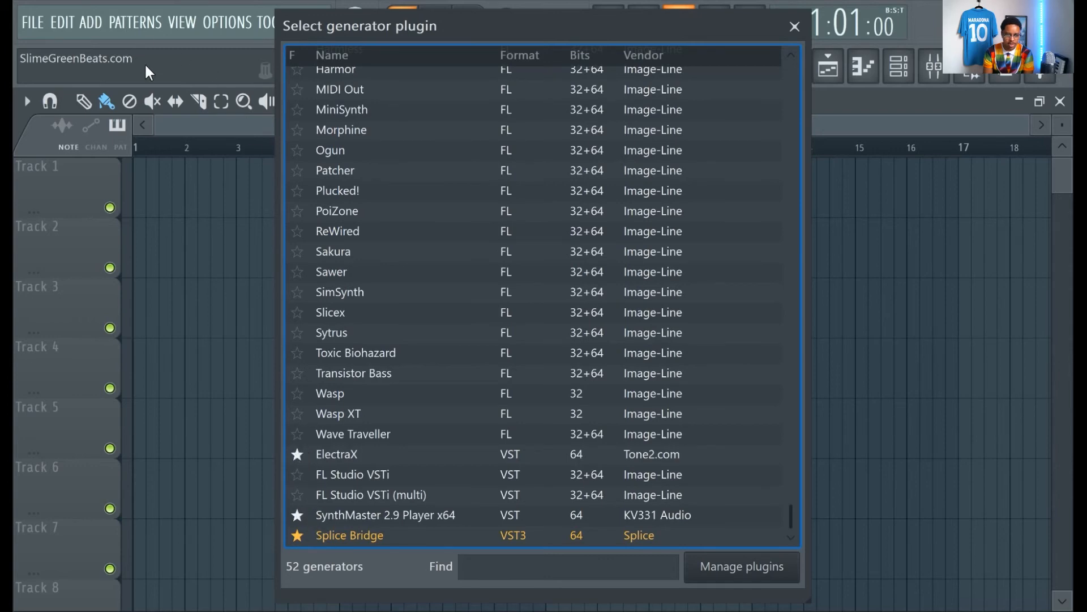
left_click(790, 27)
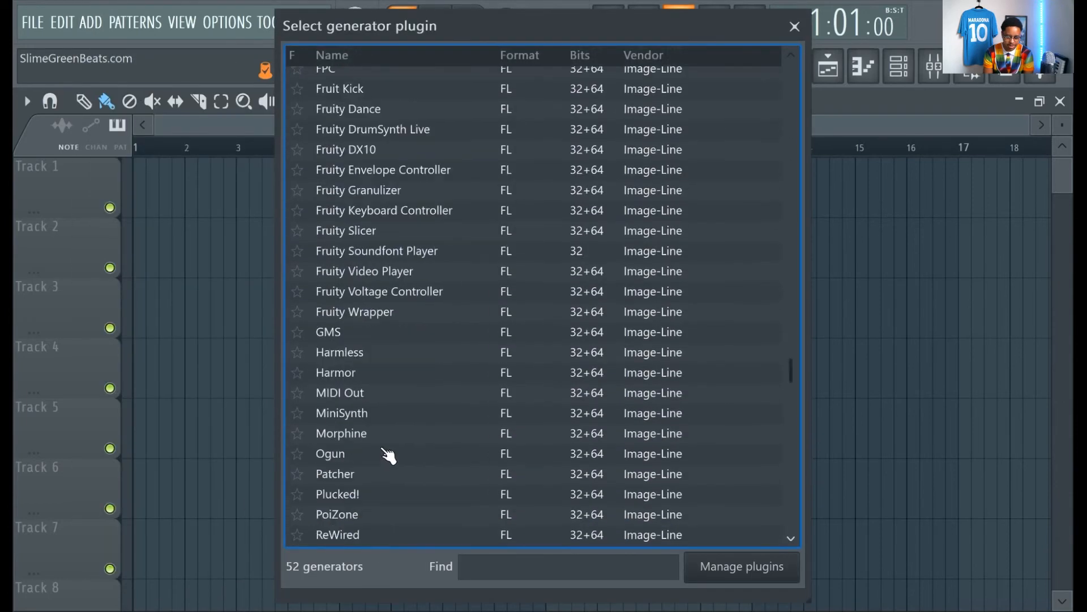
scroll("down", 3)
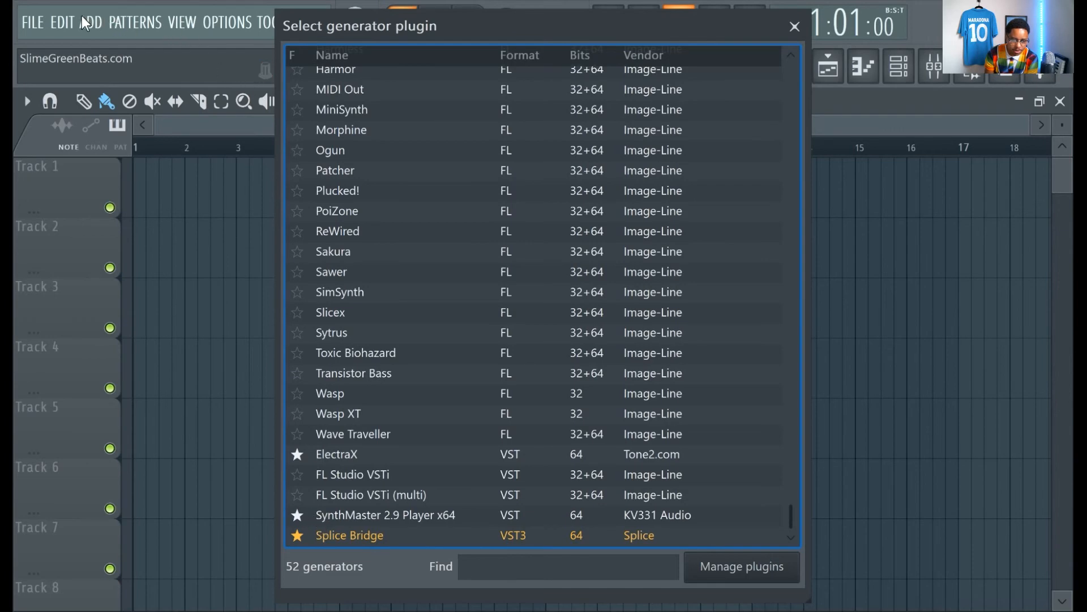
Return to the Add menu listing SynthMaster 2.9 Player x64, Splice Bridge and Browse all installed plugins
left_click(793, 27)
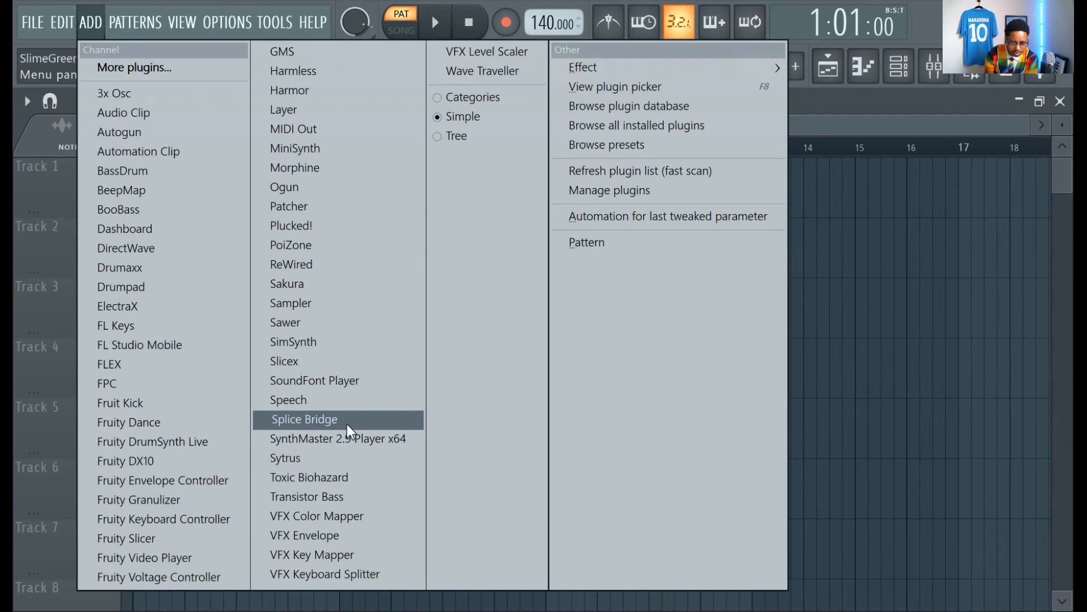
mouse_move(302, 431)
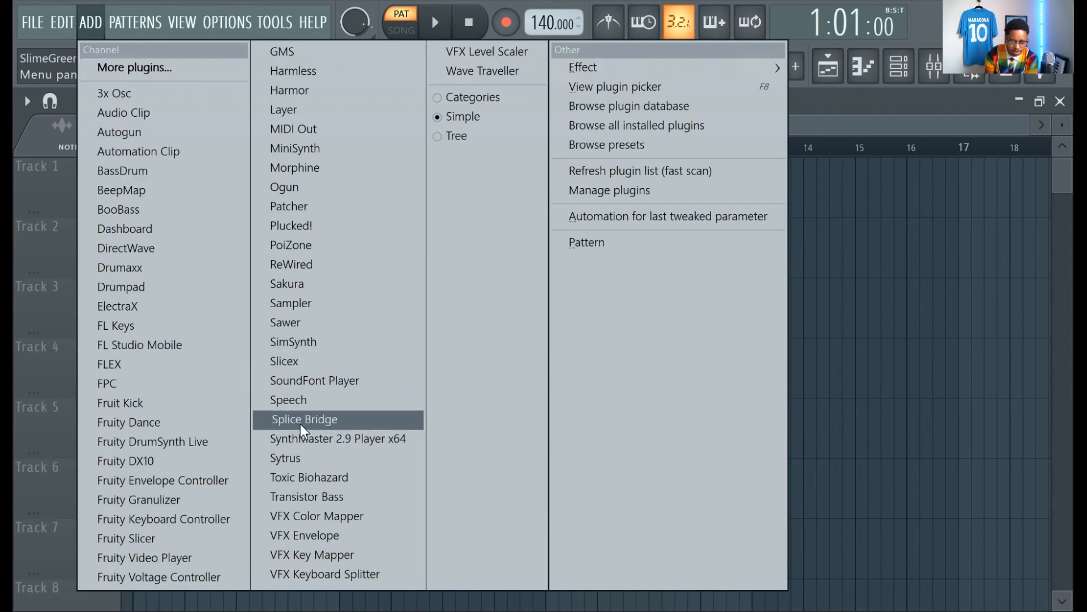
mouse_move(335, 448)
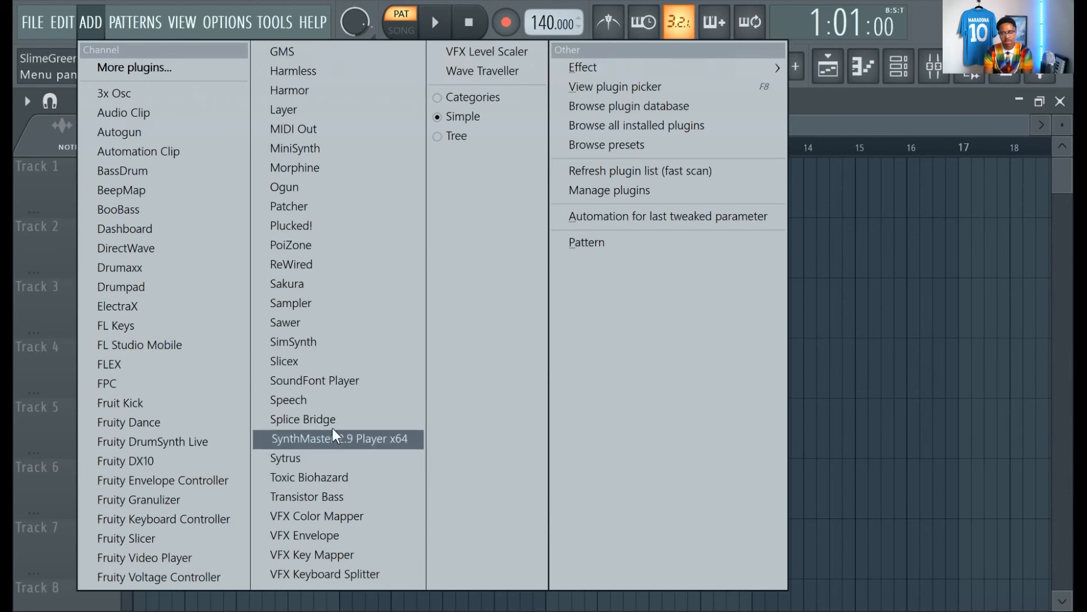
mouse_move(165, 84)
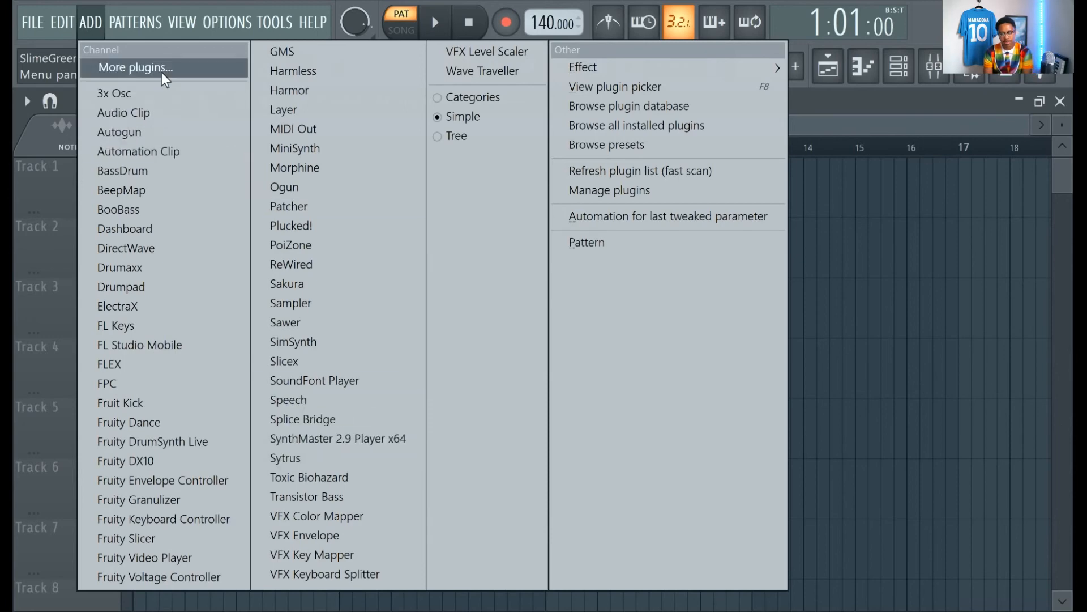
left_click(140, 67)
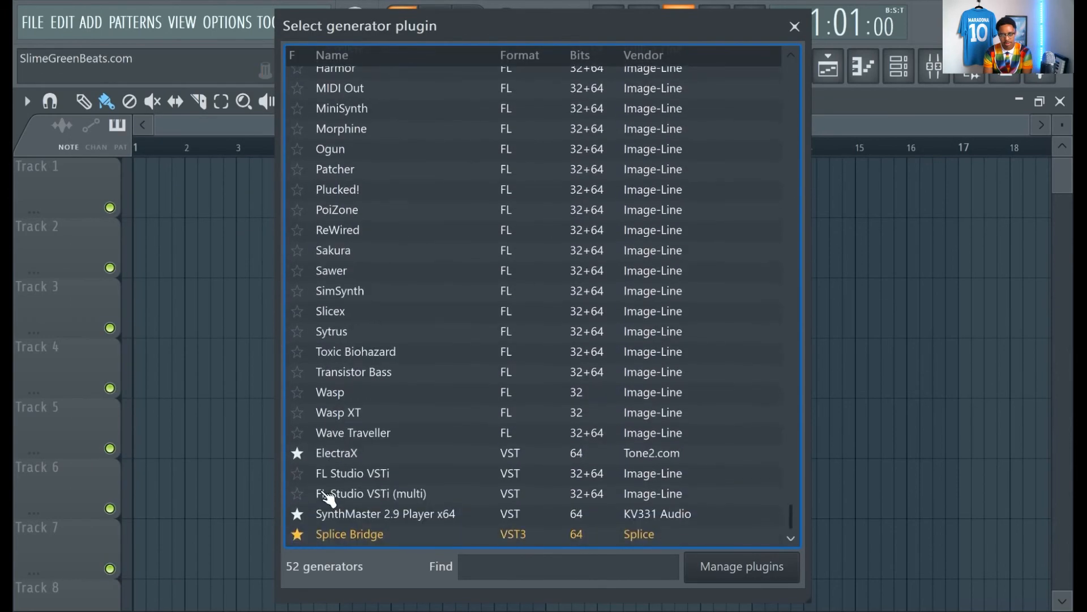
left_click(349, 535)
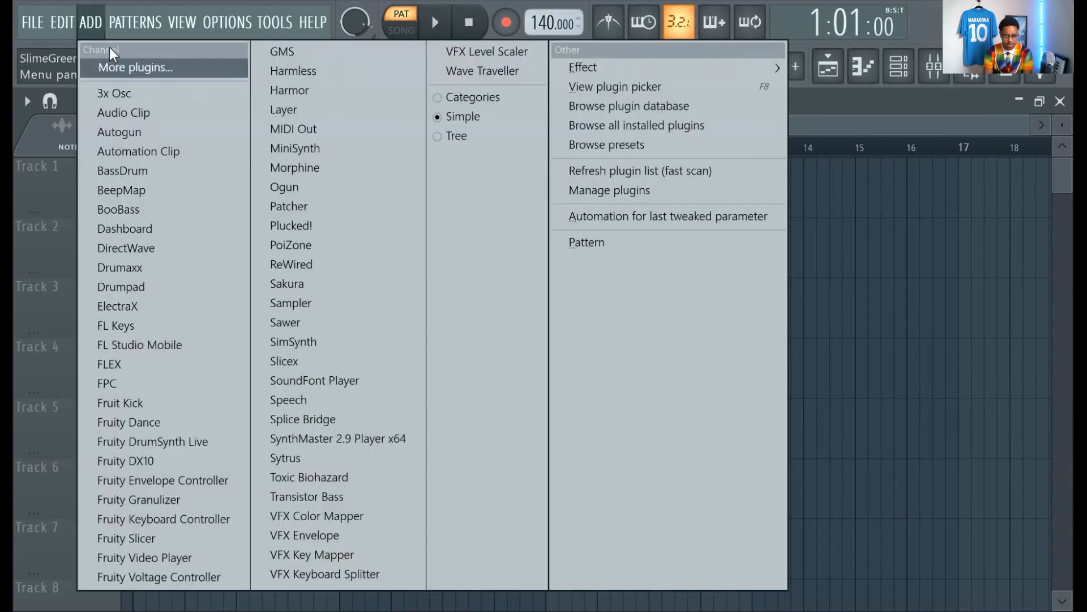
mouse_move(730, 127)
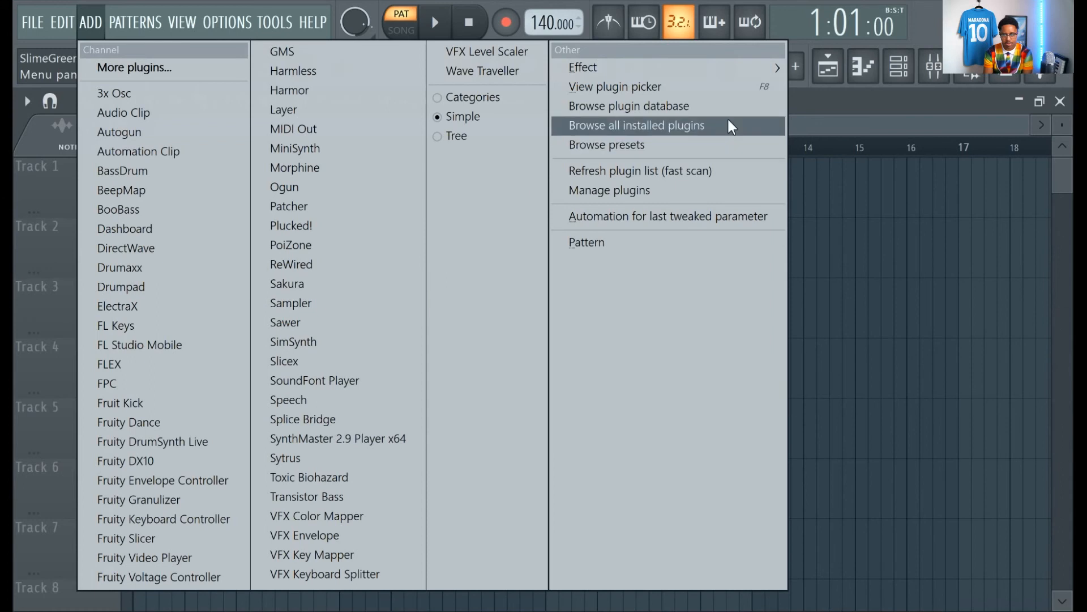